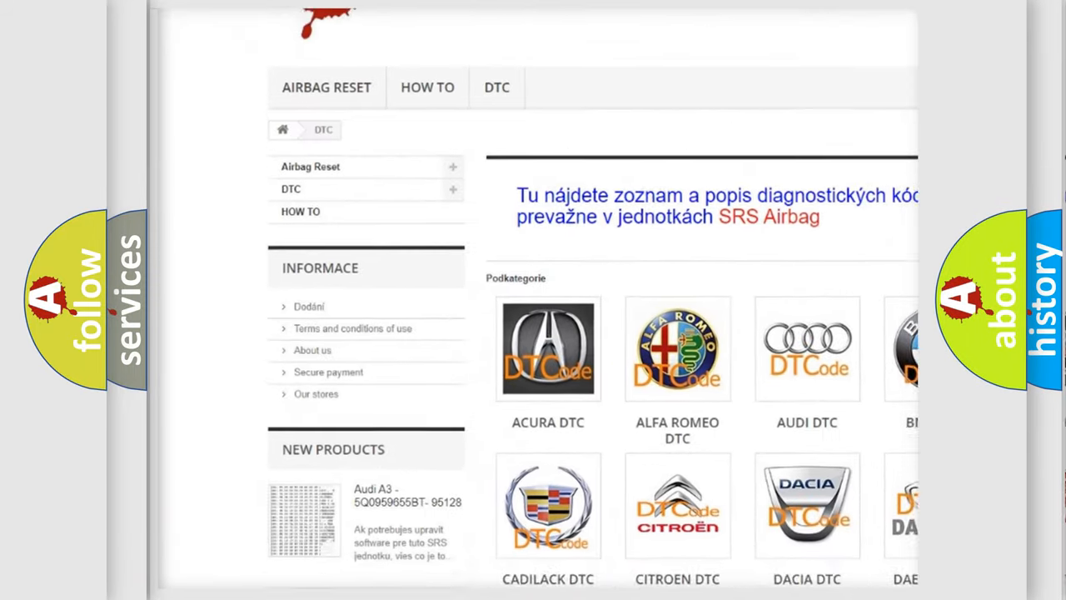
scroll(down, 3)
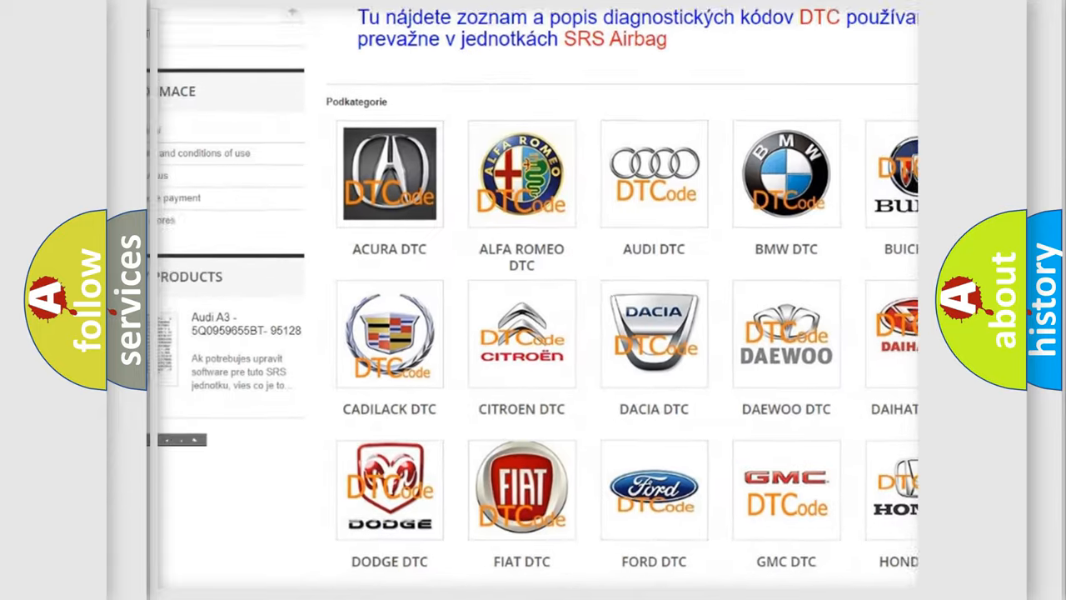